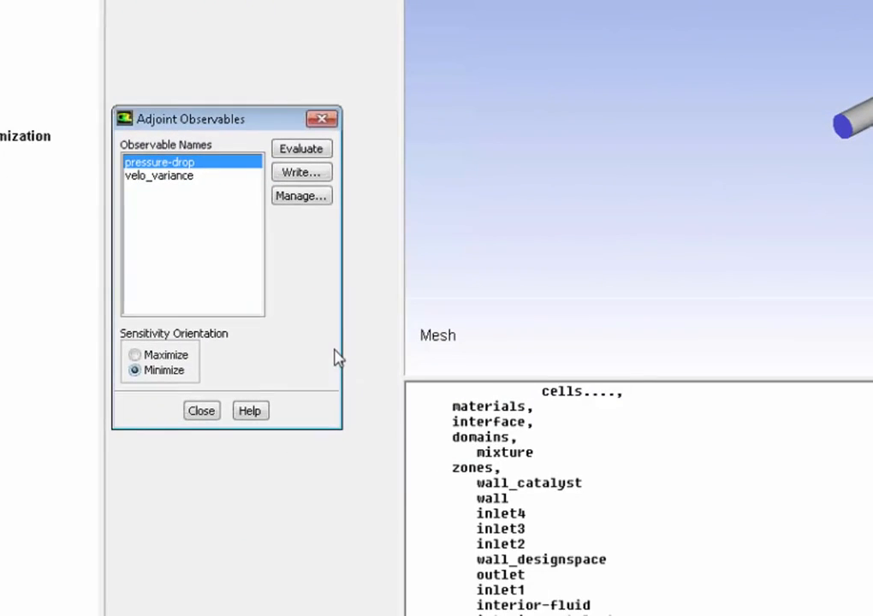
pyautogui.moveTo(154, 197)
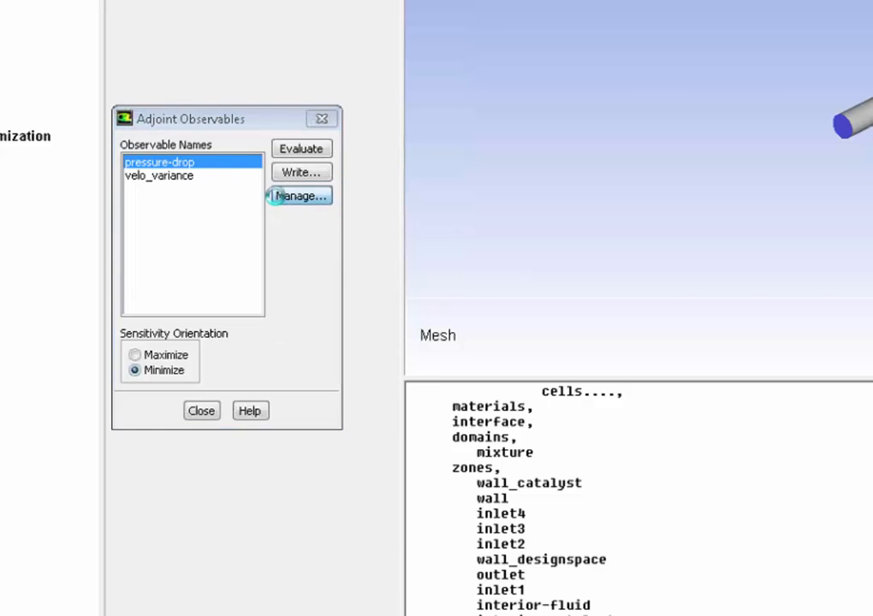
# Step: Review the pressure-drop observable from inlet1–inlet4 to outlet, kept at Minimize, then close it
pyautogui.click(298, 195)
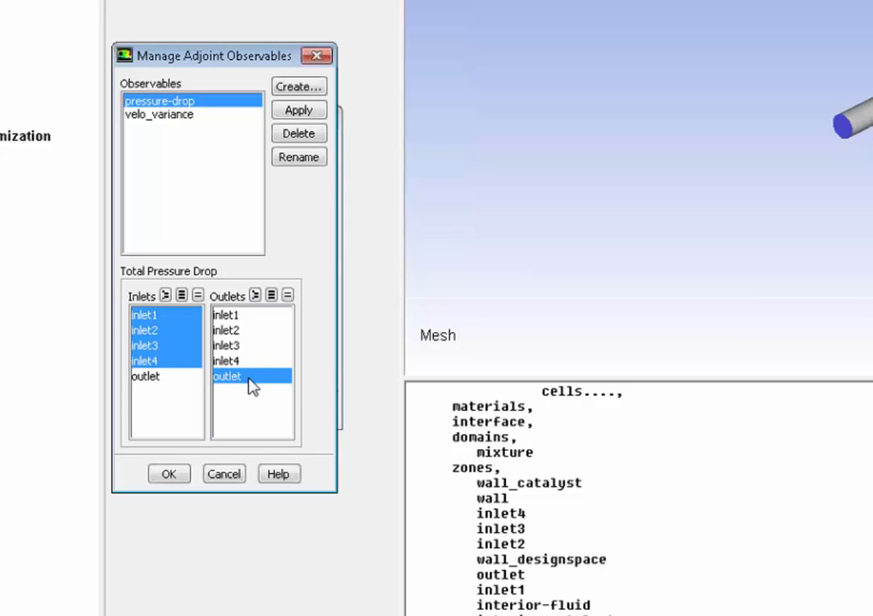
pyautogui.click(168, 473)
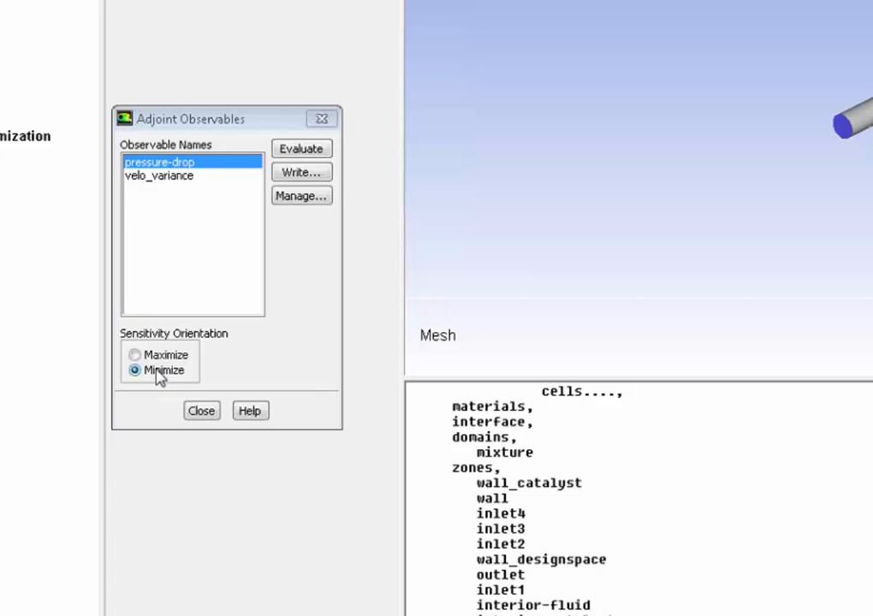
pyautogui.click(201, 411)
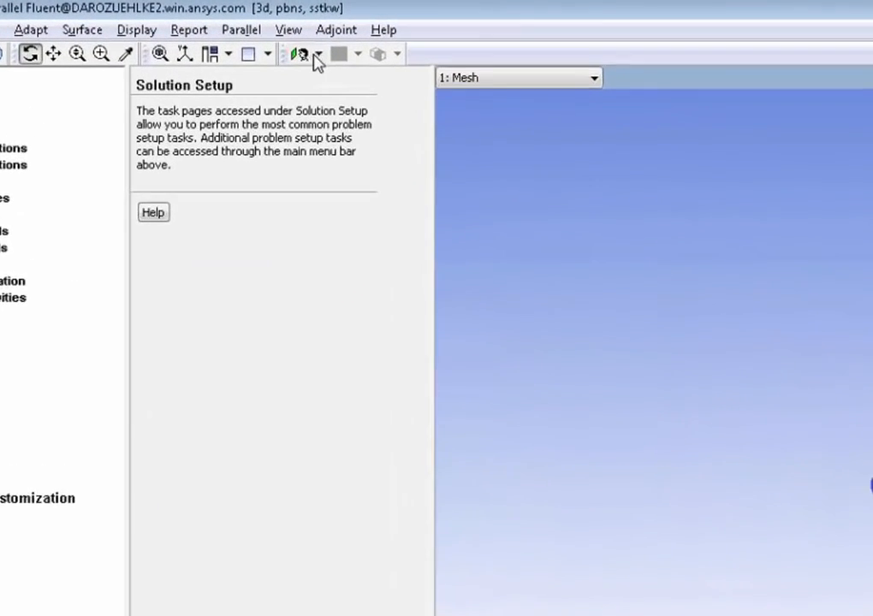
# Step: Check adjoint methods: Standard pressure, First Order Upwind momentum, adjoint energy off
pyautogui.click(335, 29)
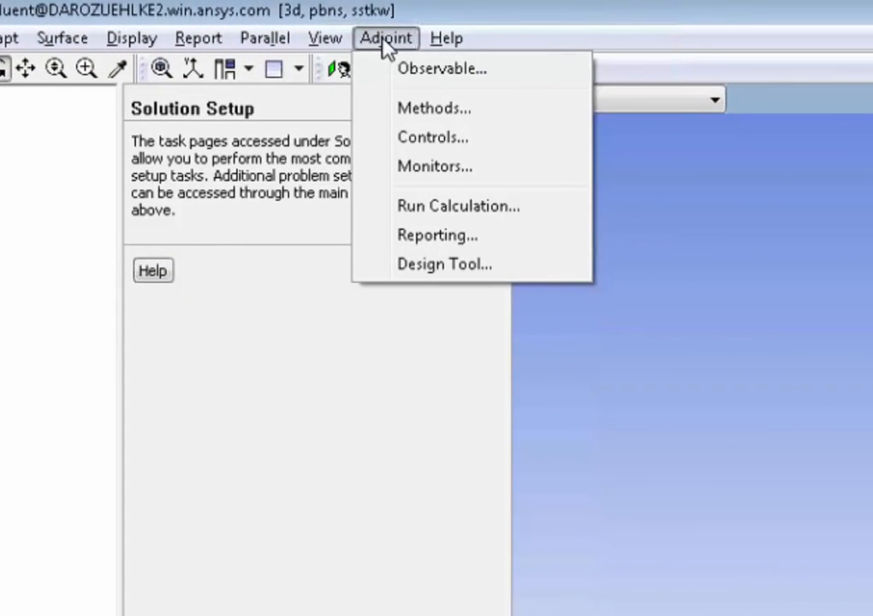
pyautogui.click(433, 107)
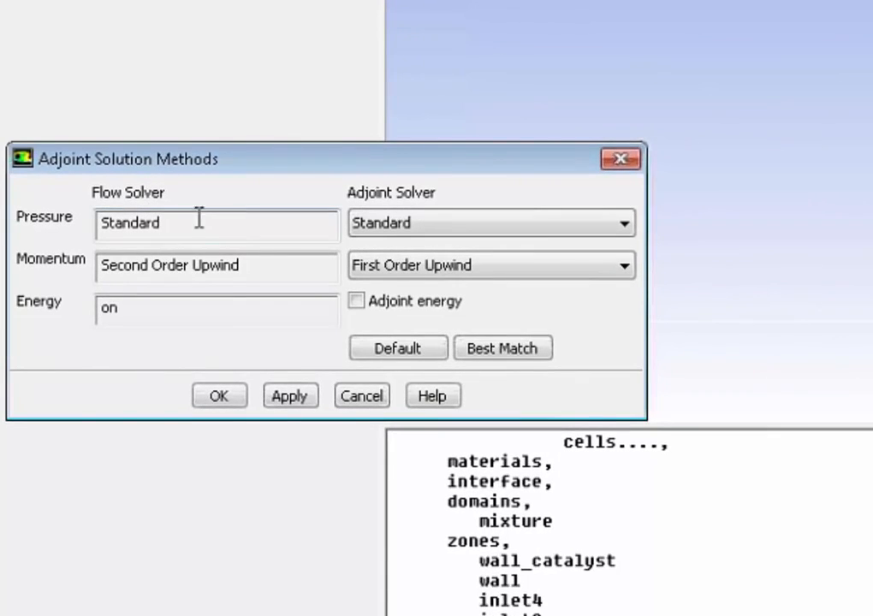
pyautogui.moveTo(462, 199)
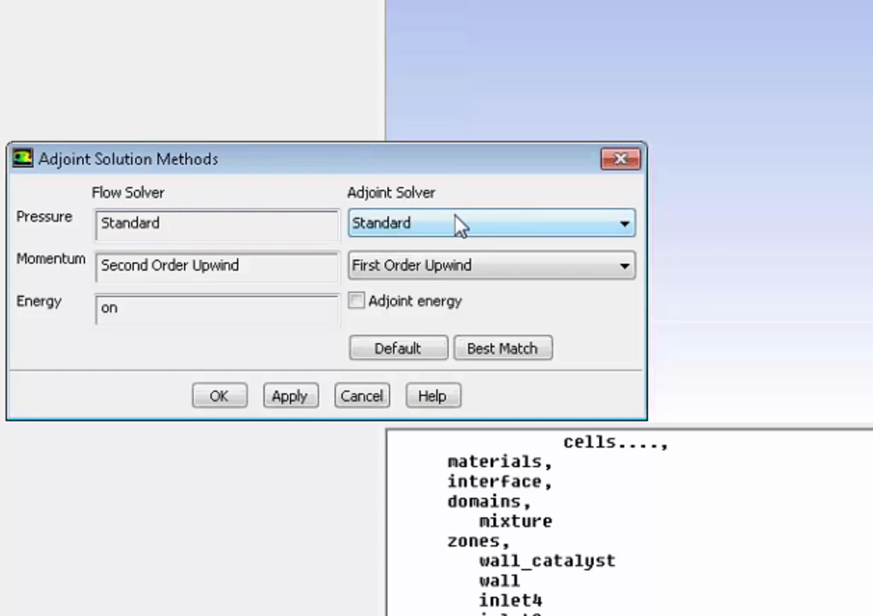
pyautogui.moveTo(38, 283)
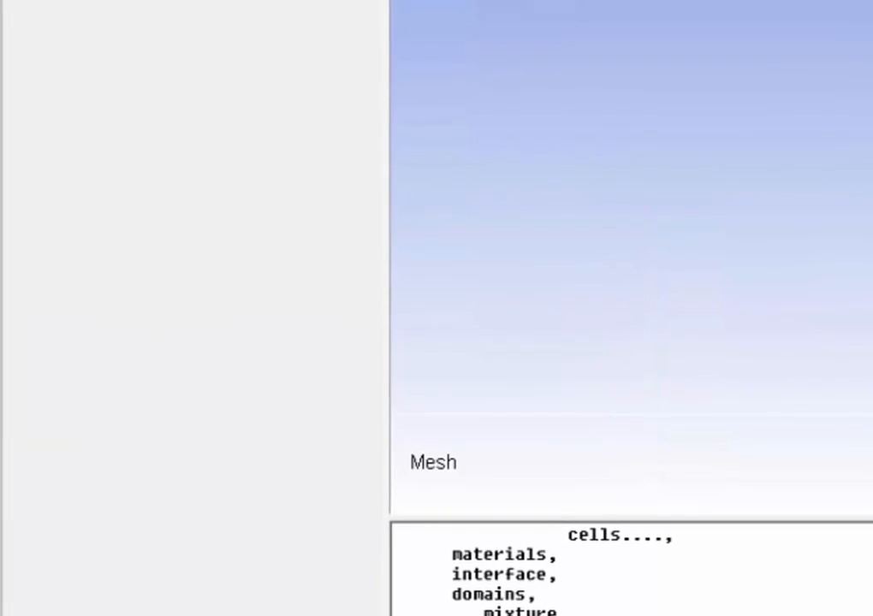
# Step: Review adjoint controls: stabilized scheme, Courant number 1, 0.1 momentum and continuity relaxation
pyautogui.click(40, 46)
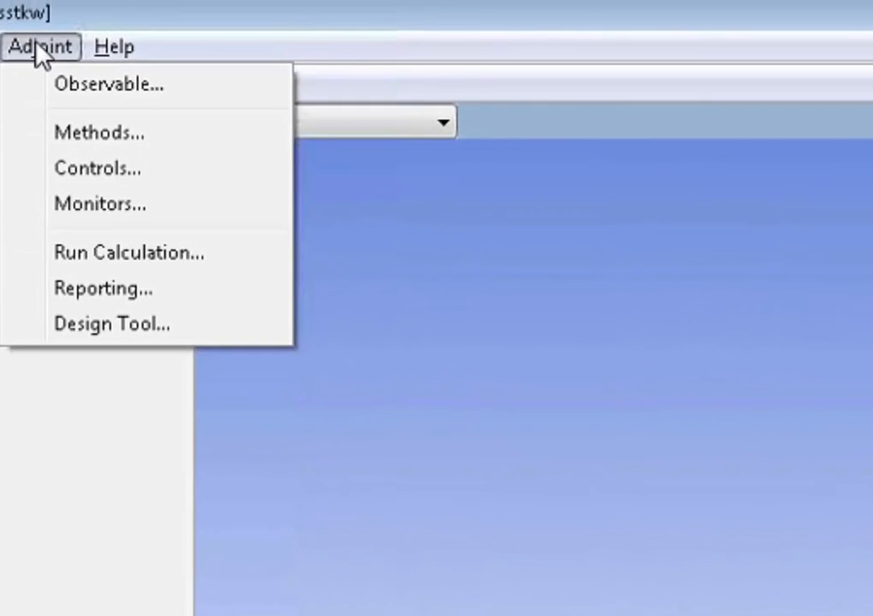
pyautogui.click(98, 167)
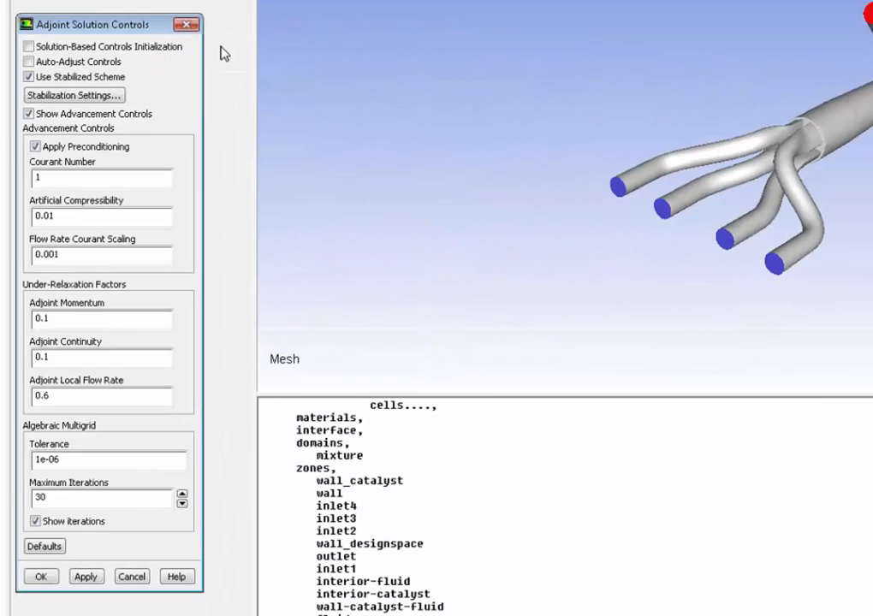
pyautogui.moveTo(143, 82)
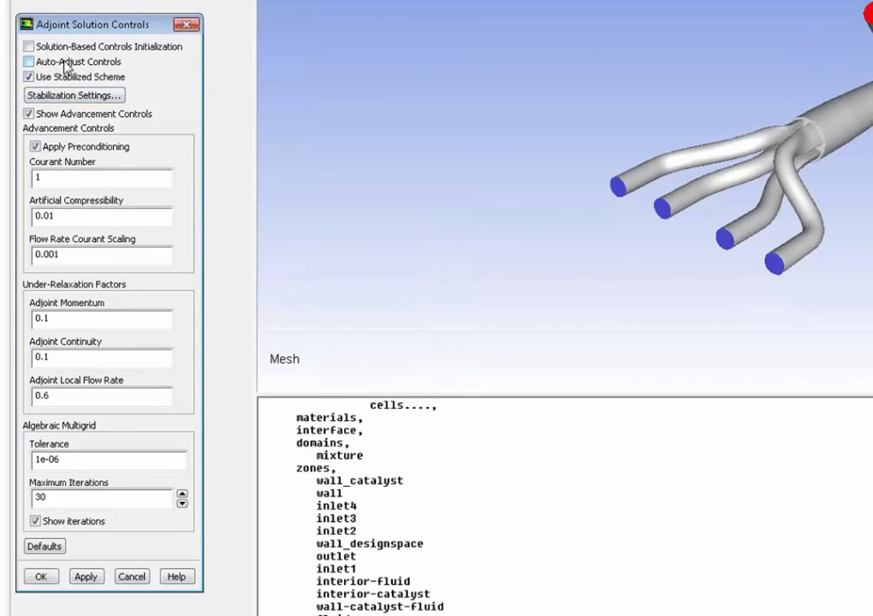
pyautogui.click(30, 61)
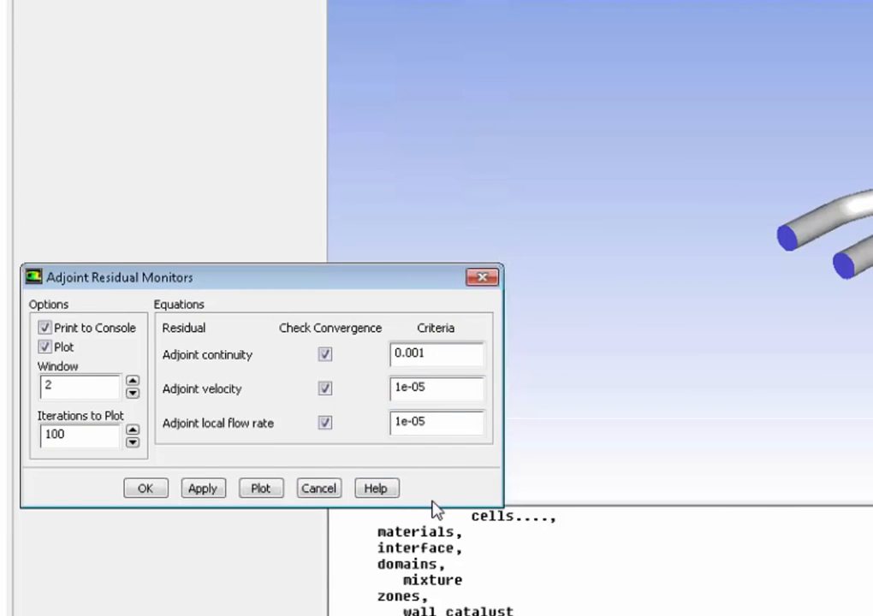
pyautogui.moveTo(446, 495)
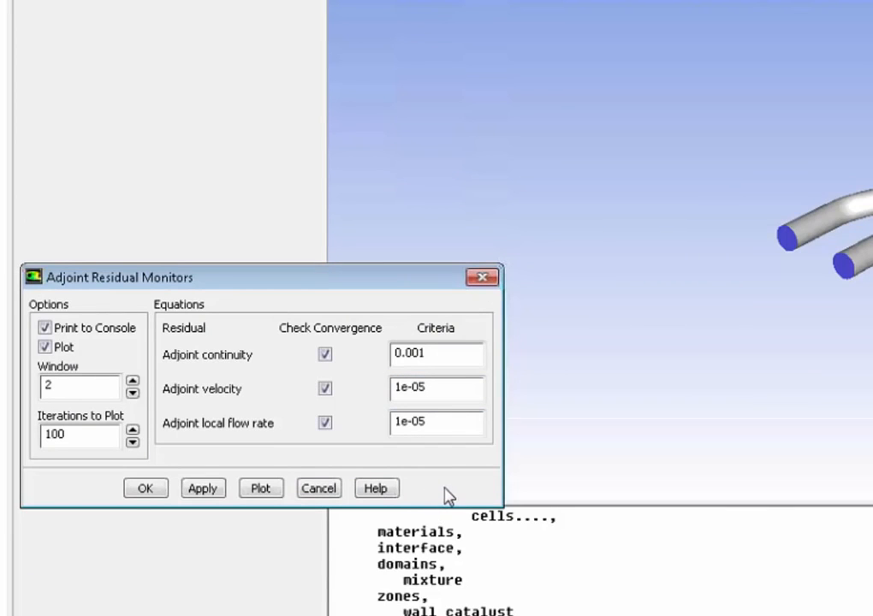
pyautogui.moveTo(386, 445)
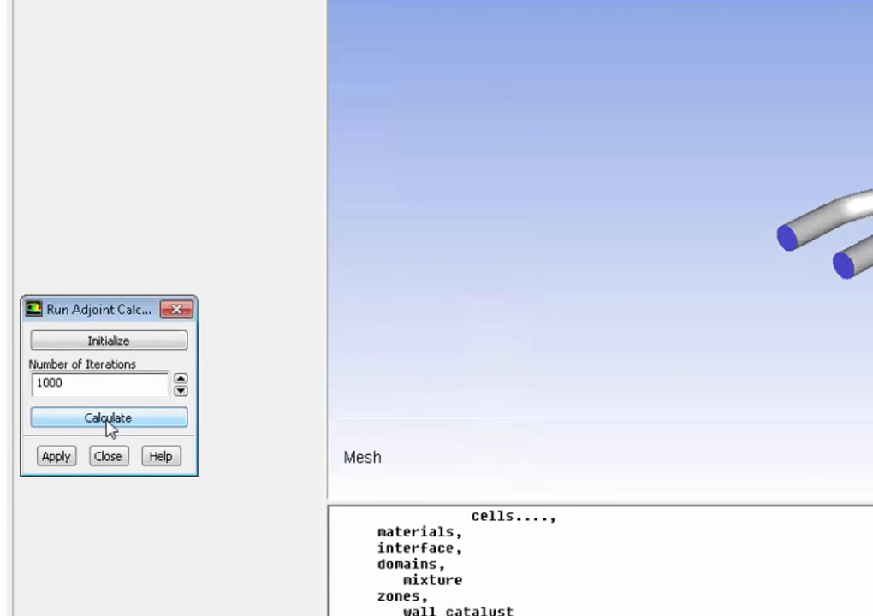
# Step: Launch the adjoint calculation for 1000 iterations
pyautogui.click(108, 417)
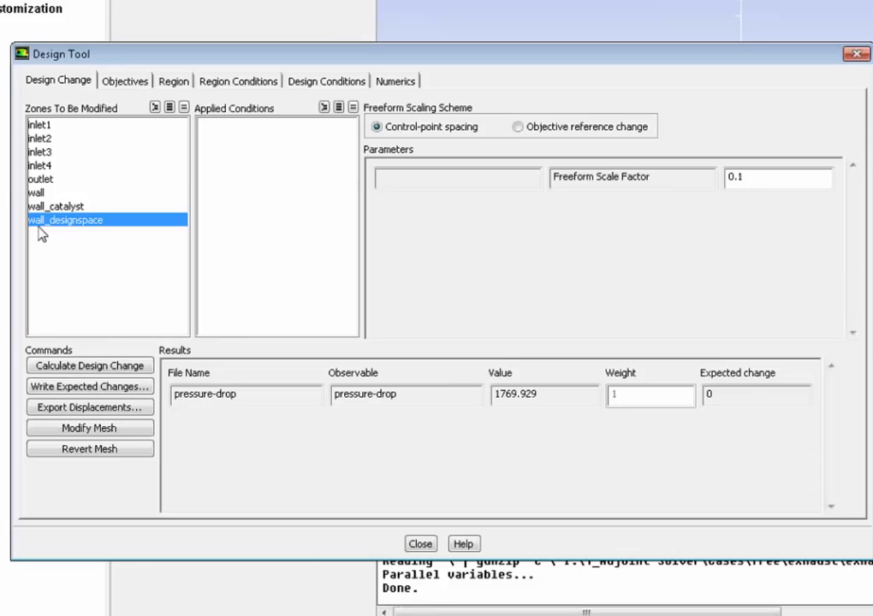
pyautogui.moveTo(60, 229)
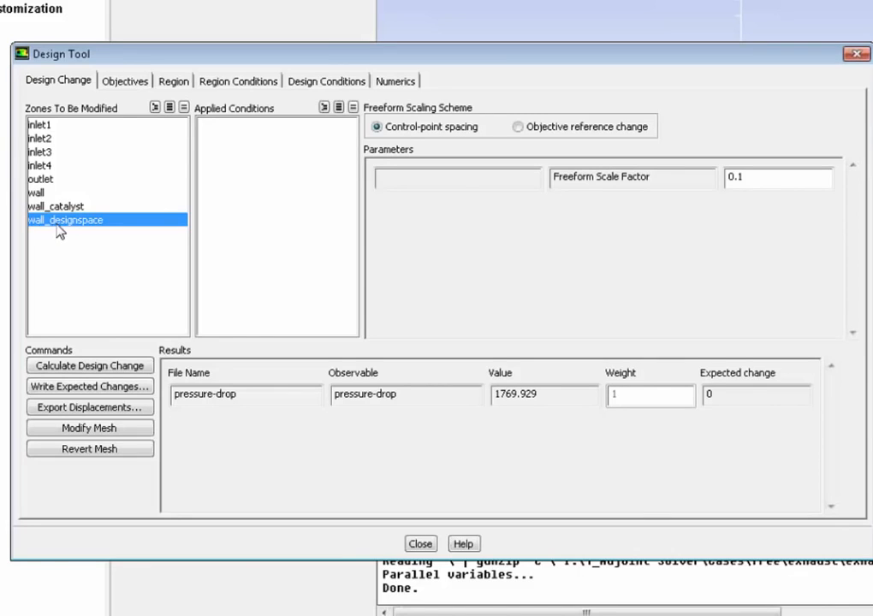
pyautogui.moveTo(56, 231)
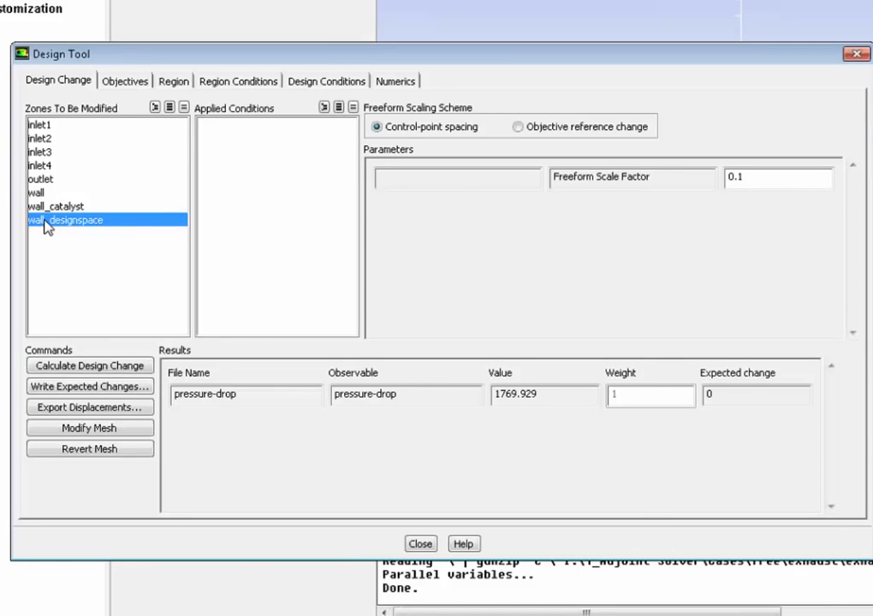
# Step: Modify wall_designspace with the pressure-drop objective targeting a -10 percent change
pyautogui.click(125, 81)
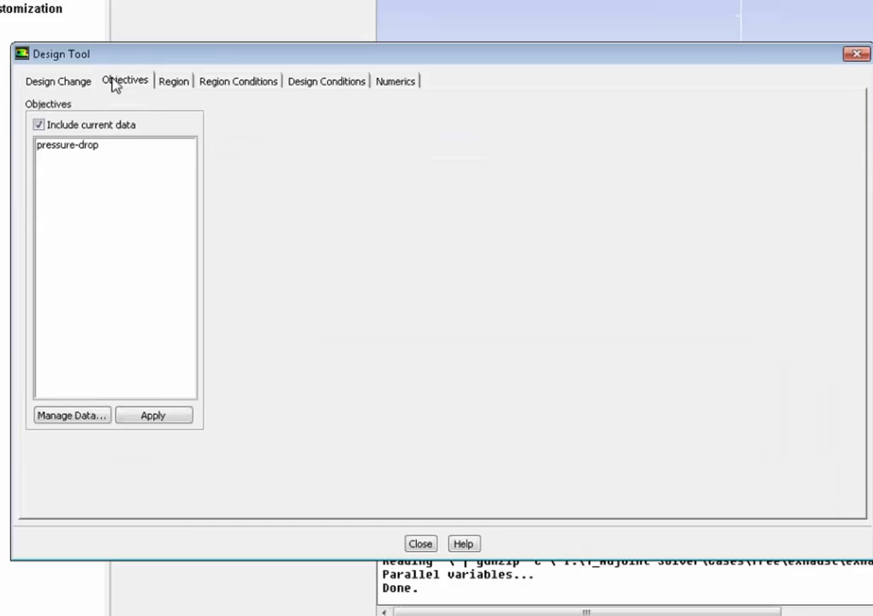
pyautogui.click(67, 145)
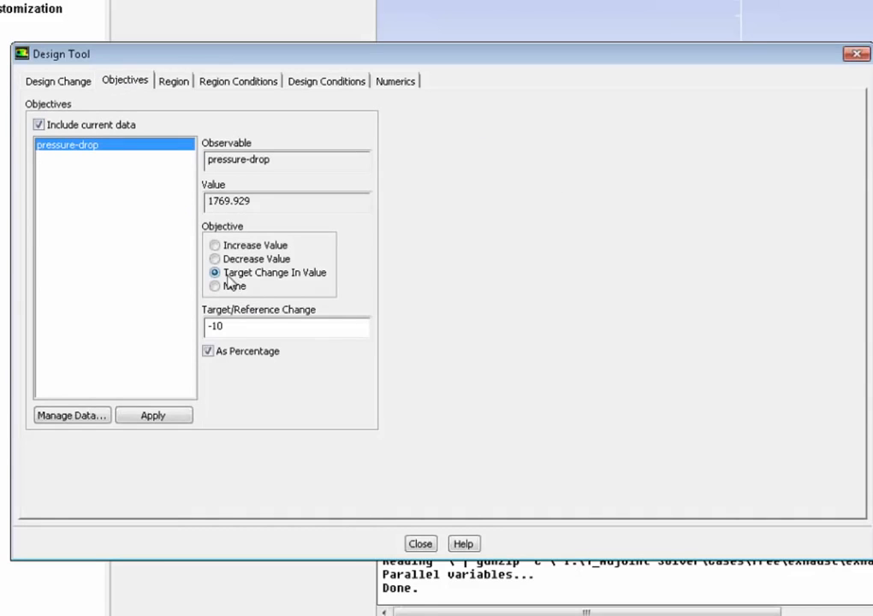
pyautogui.click(173, 80)
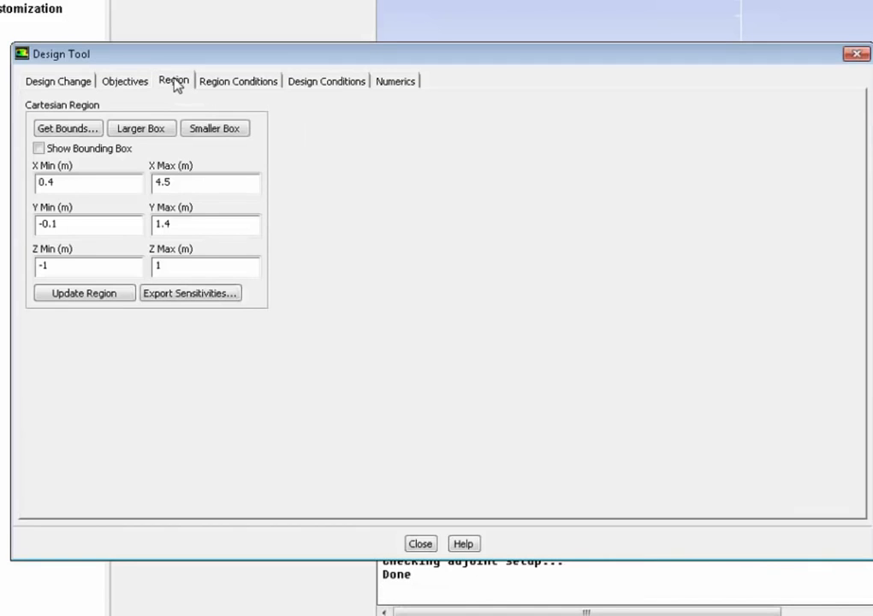
# Step: Take the design region bounds from wall_designspace and show the bounding box
pyautogui.click(67, 128)
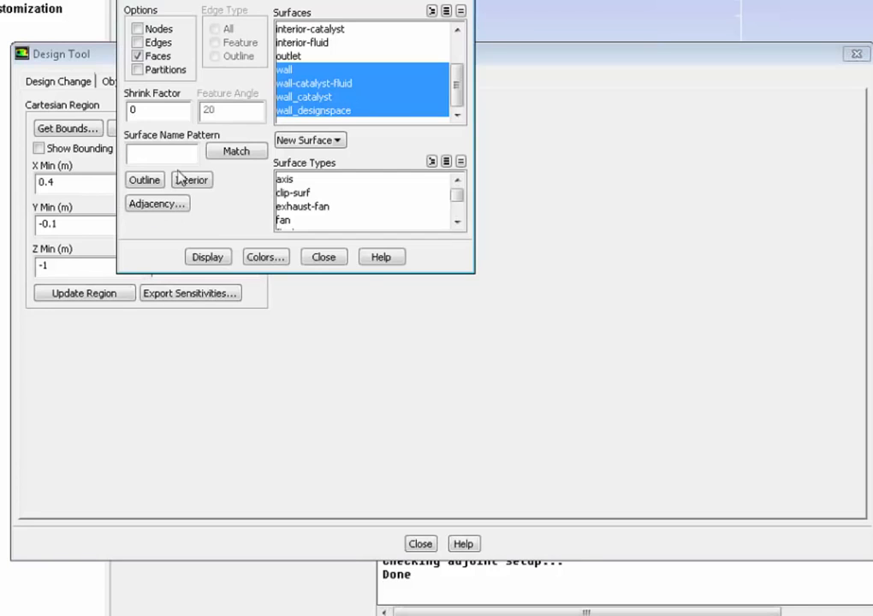
pyautogui.click(67, 127)
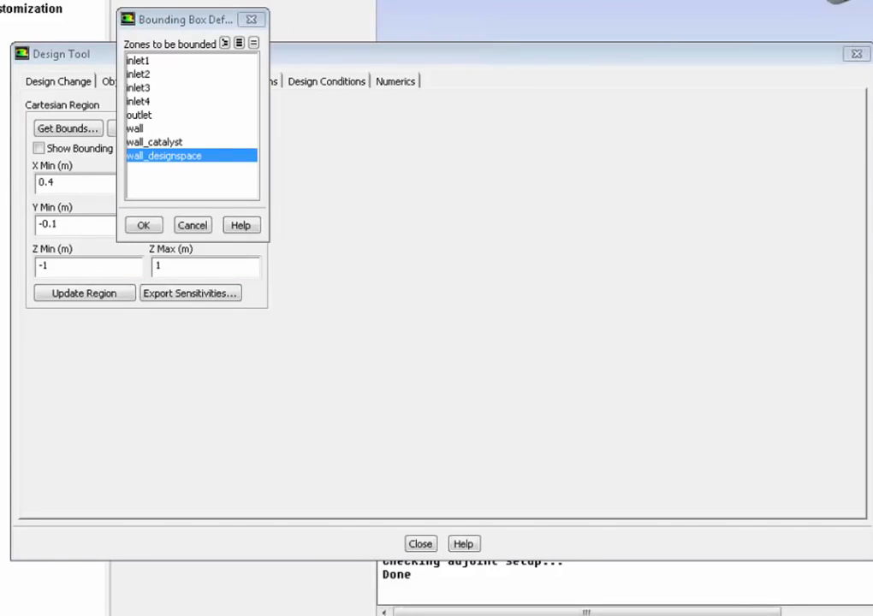
pyautogui.click(143, 224)
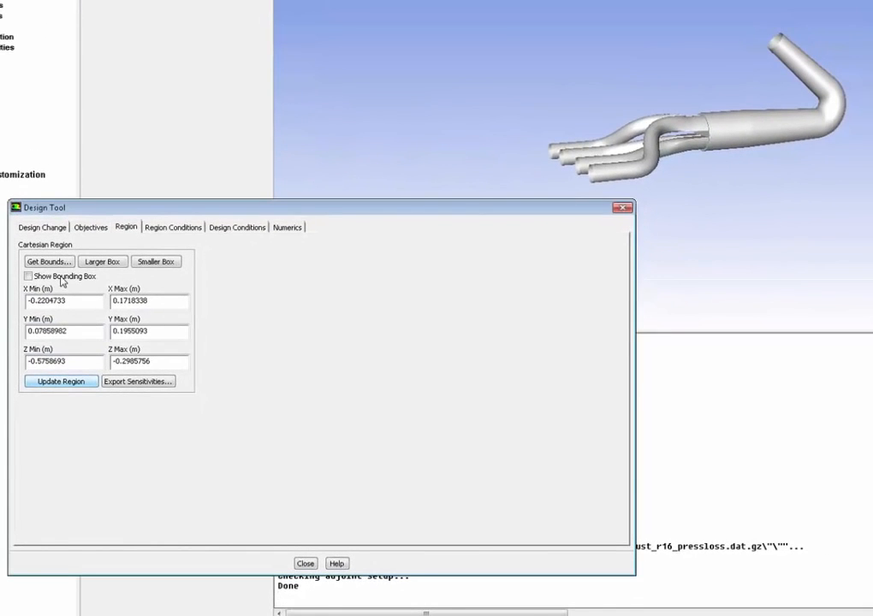
pyautogui.click(28, 276)
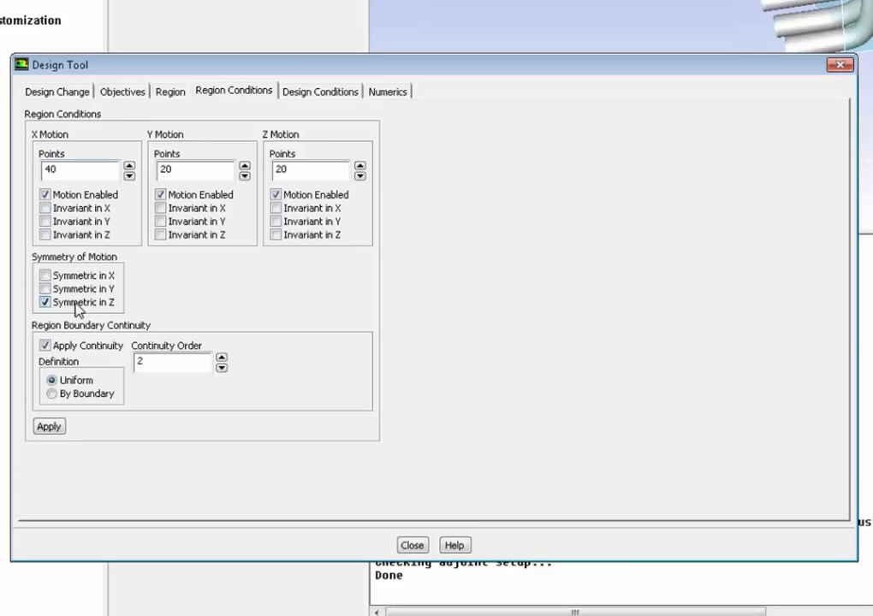
# Step: Use 40, 20 and 20 motion points with Z symmetry turned off
pyautogui.click(44, 302)
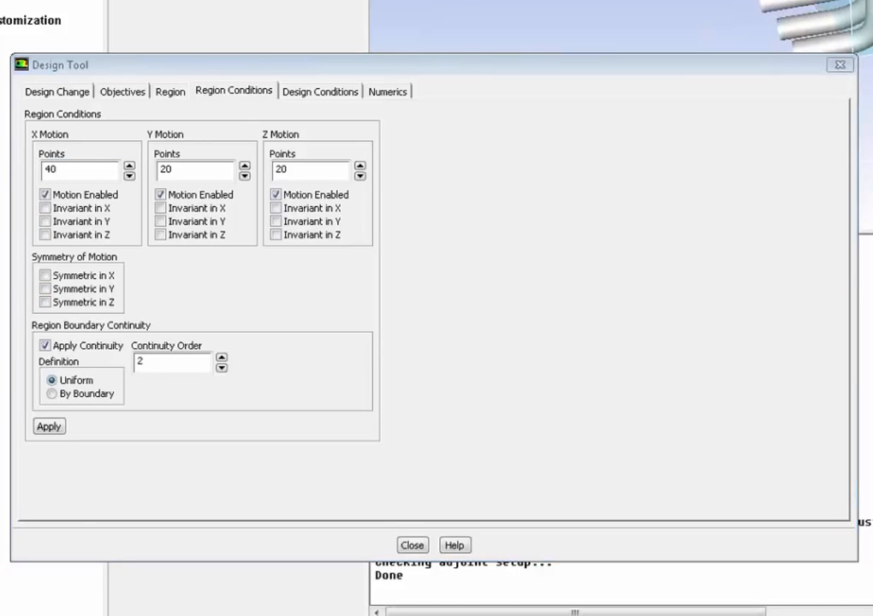
pyautogui.moveTo(10, 482)
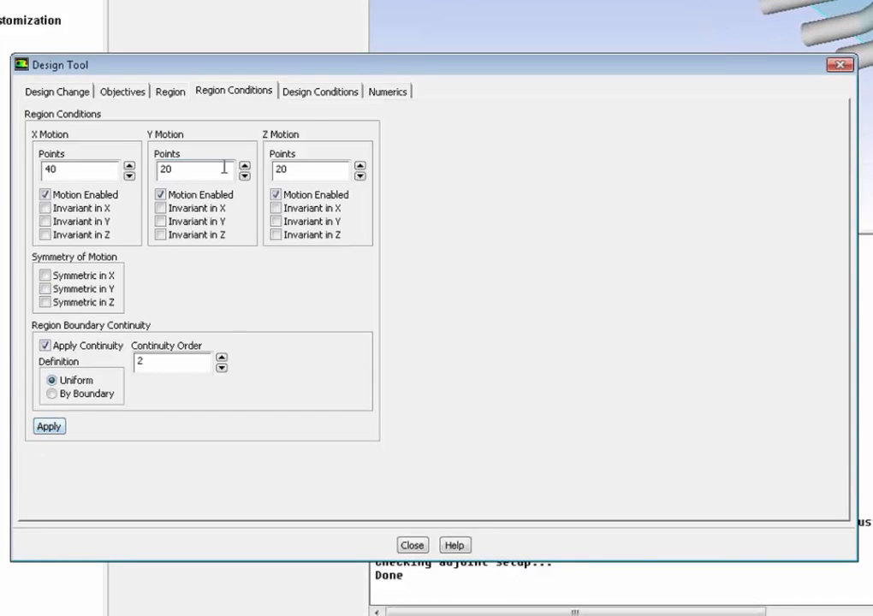
pyautogui.click(320, 91)
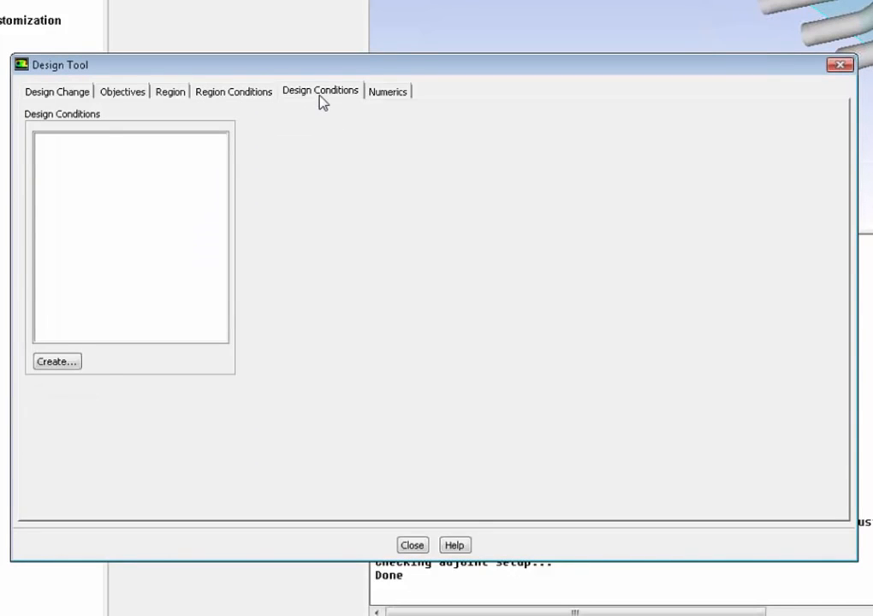
pyautogui.moveTo(165, 125)
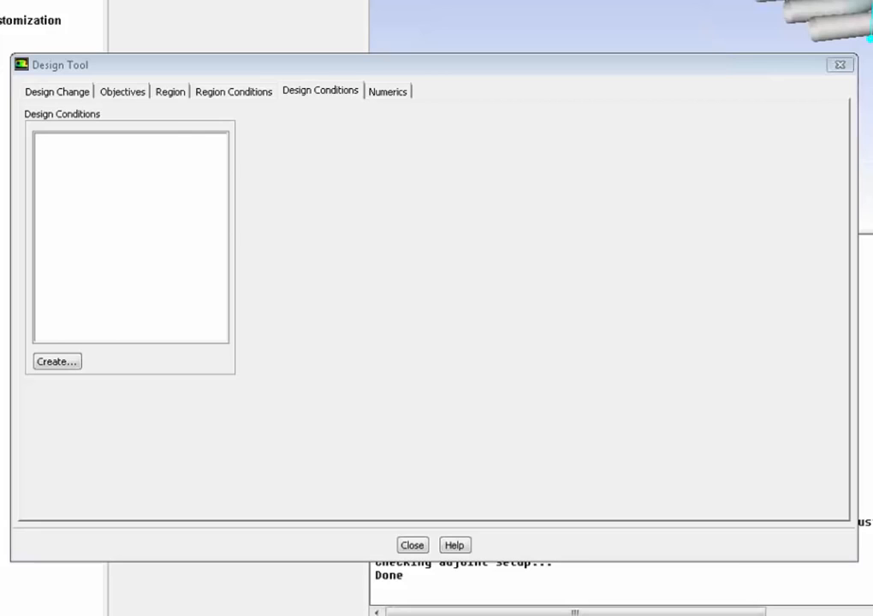
pyautogui.moveTo(62, 486)
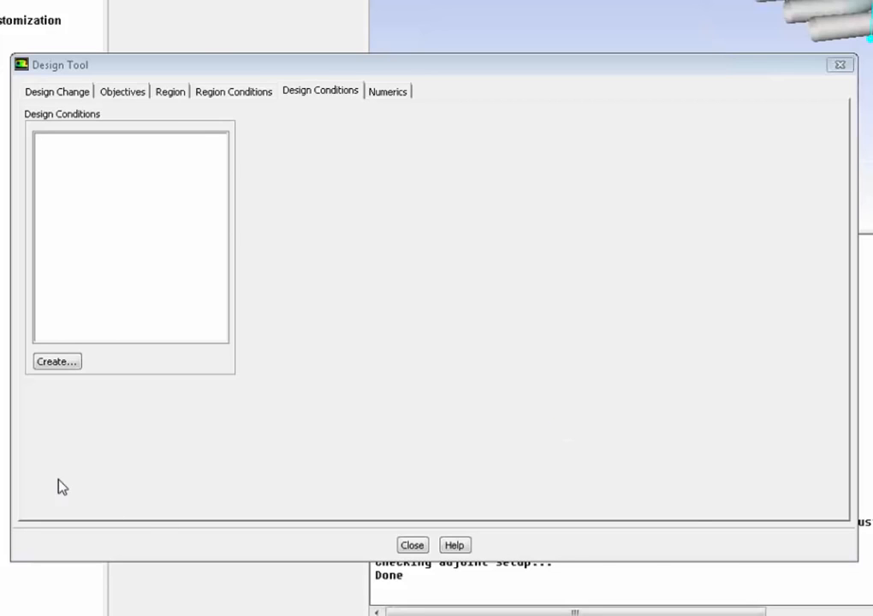
# Step: Preview the design condition types and cancel without adding a condition
pyautogui.click(57, 361)
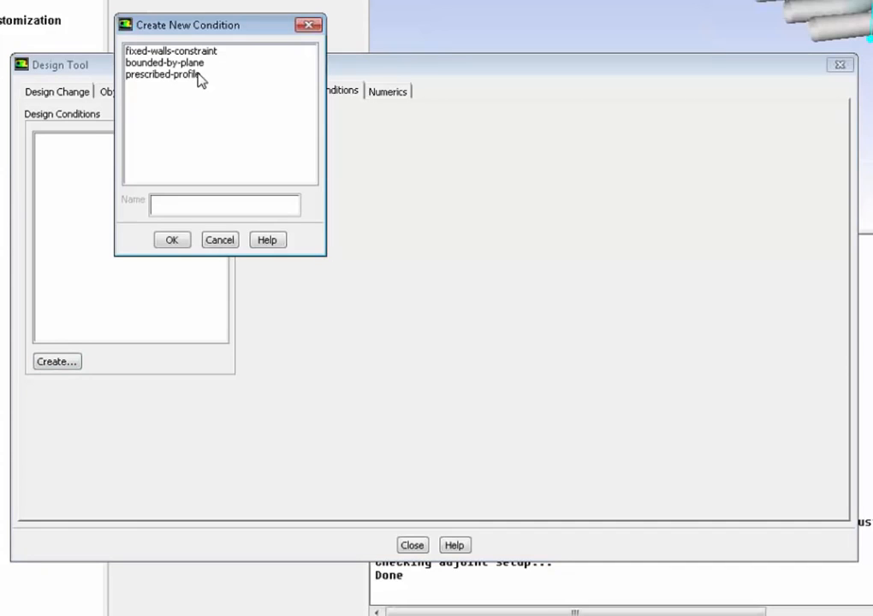
pyautogui.click(219, 239)
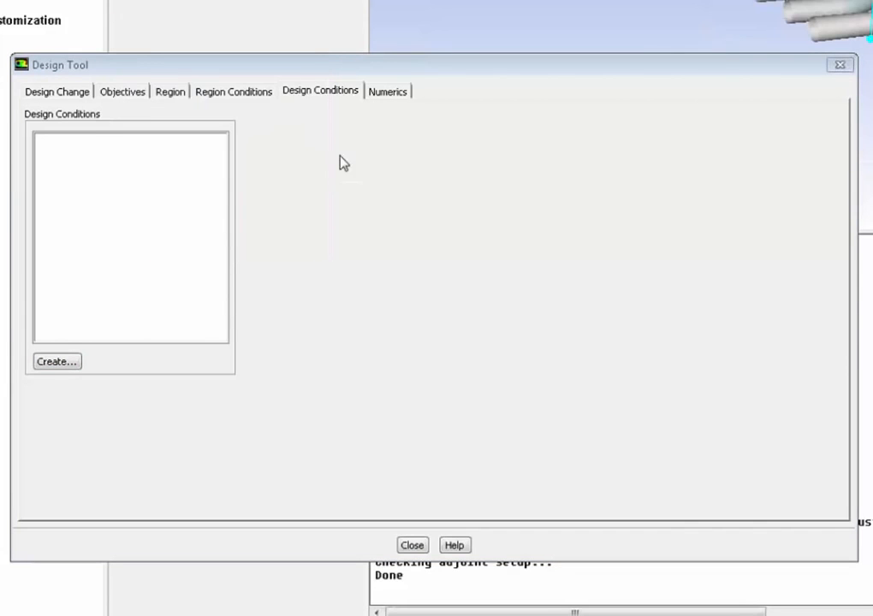
pyautogui.click(387, 90)
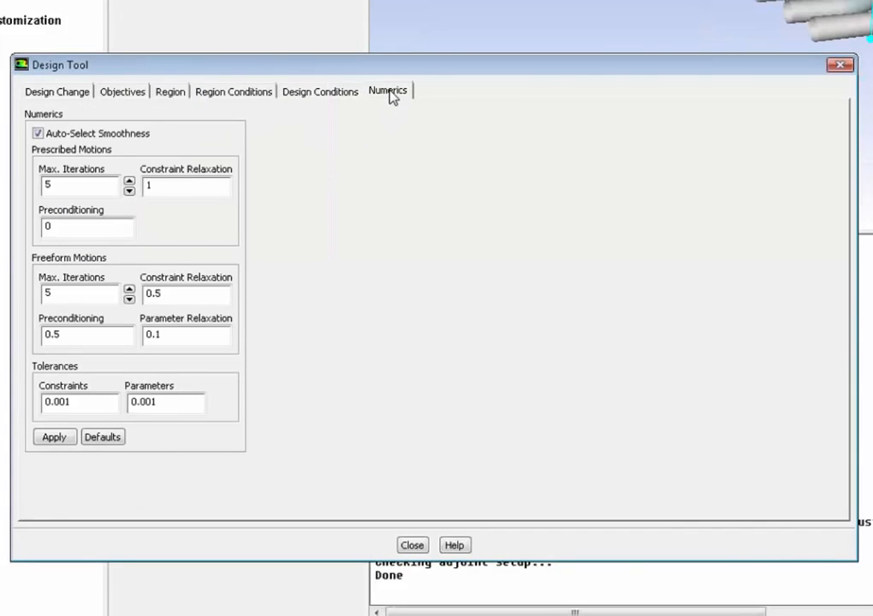
pyautogui.moveTo(45, 112)
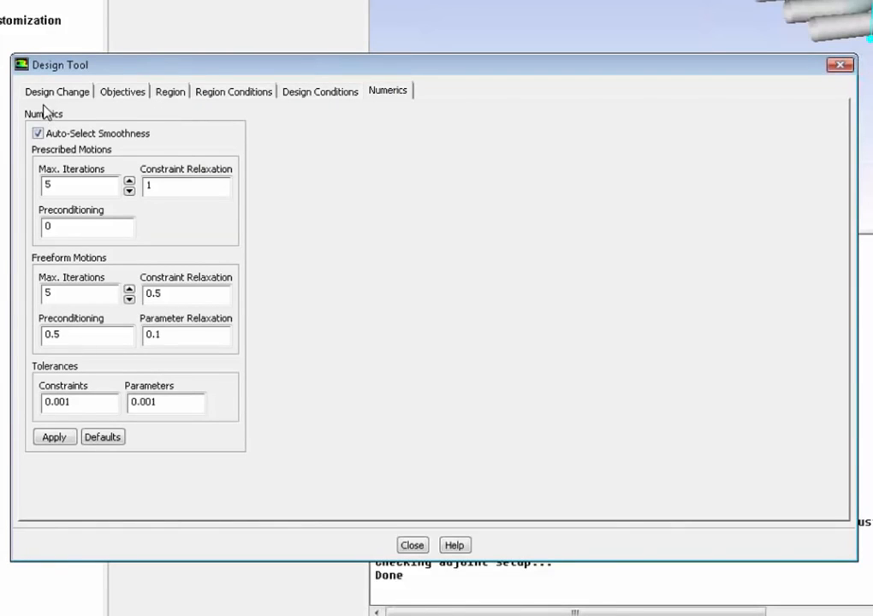
# Step: Apply the design numerics and view the pressure-drop design change result of 1769.828
pyautogui.click(54, 437)
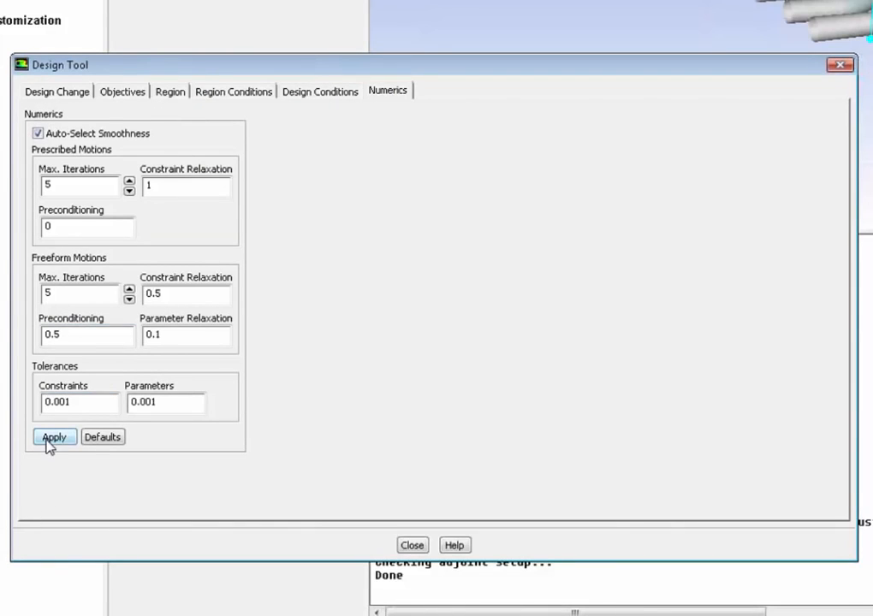
pyautogui.click(54, 438)
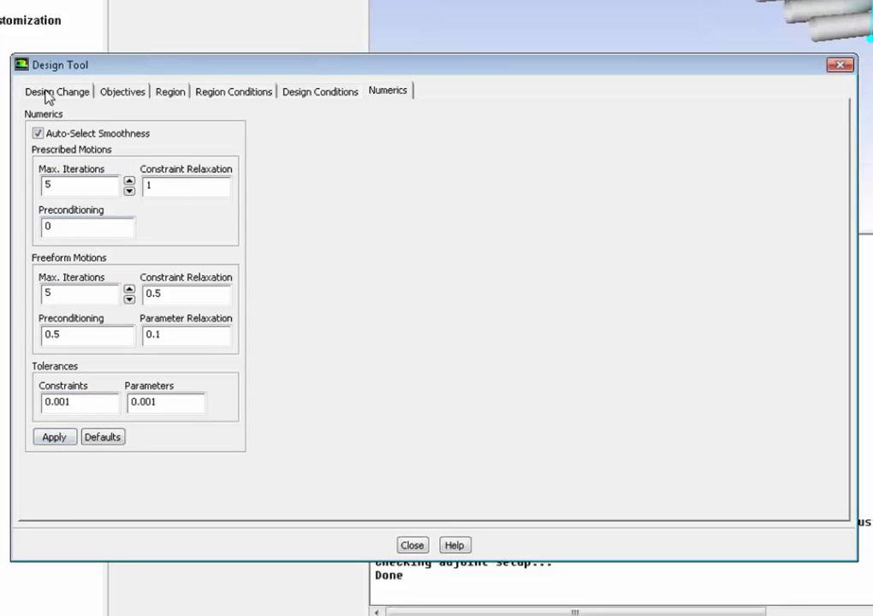
pyautogui.moveTo(67, 94)
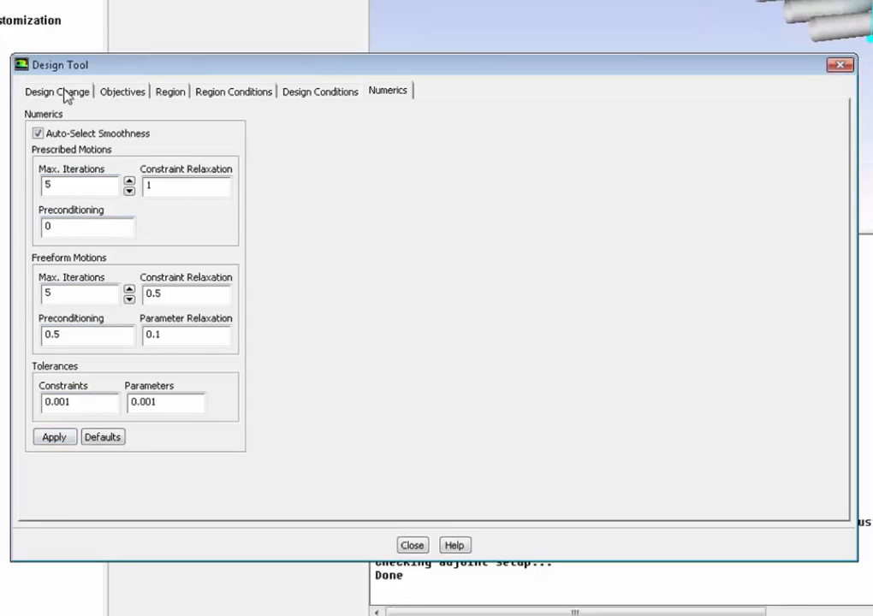
pyautogui.click(56, 91)
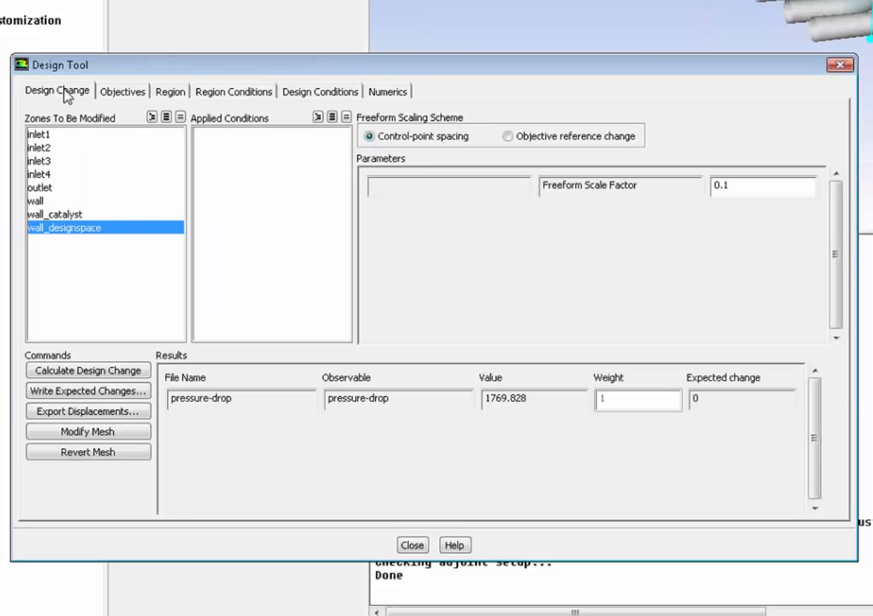